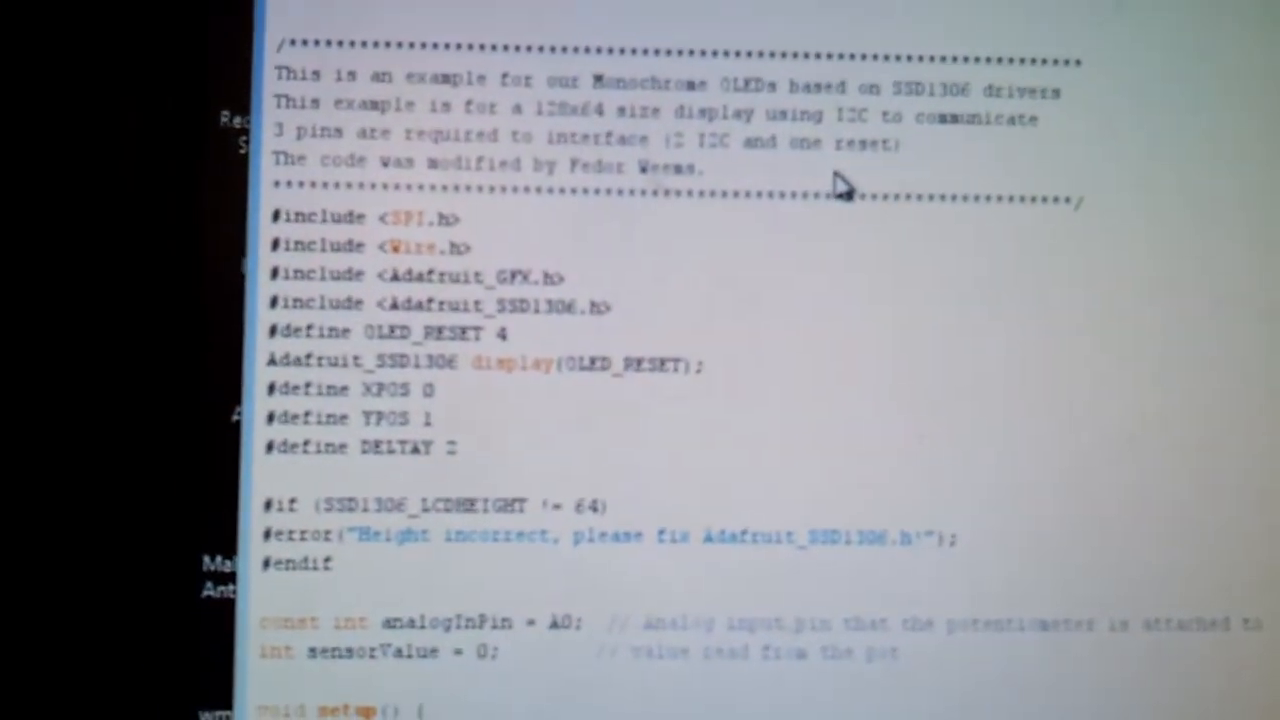
pyautogui.scroll(-3)
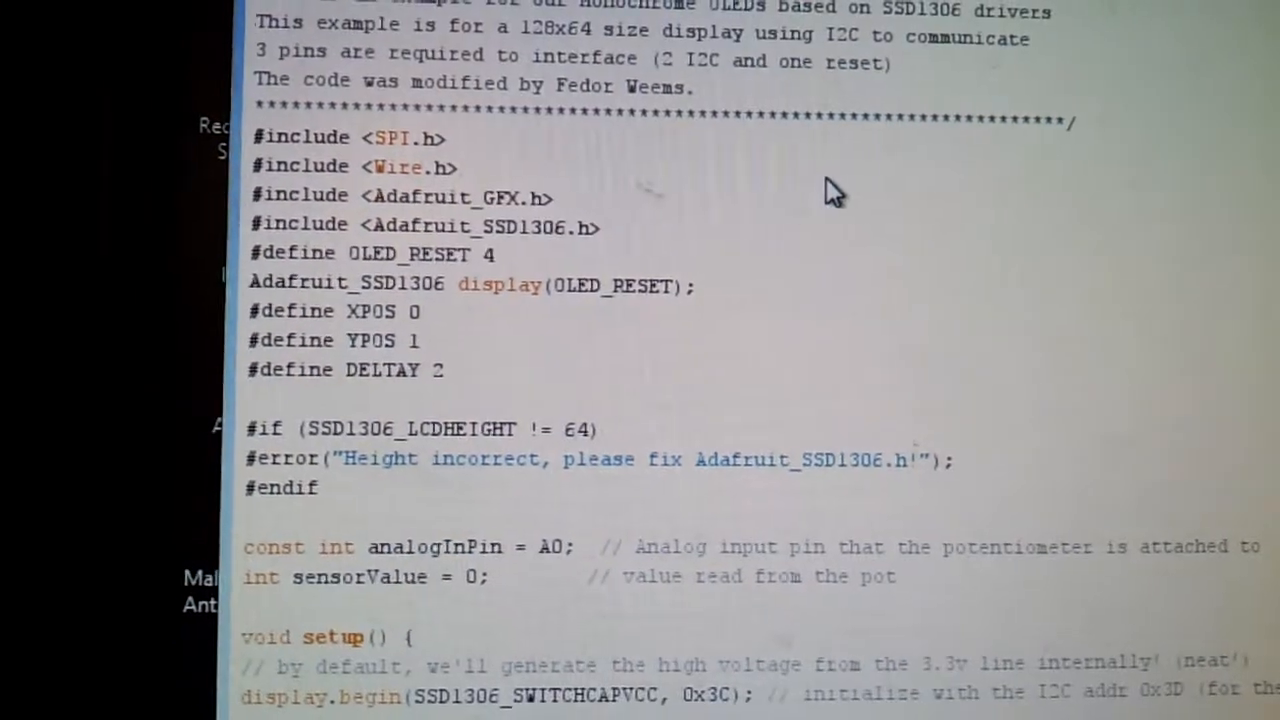
pyautogui.scroll(-3)
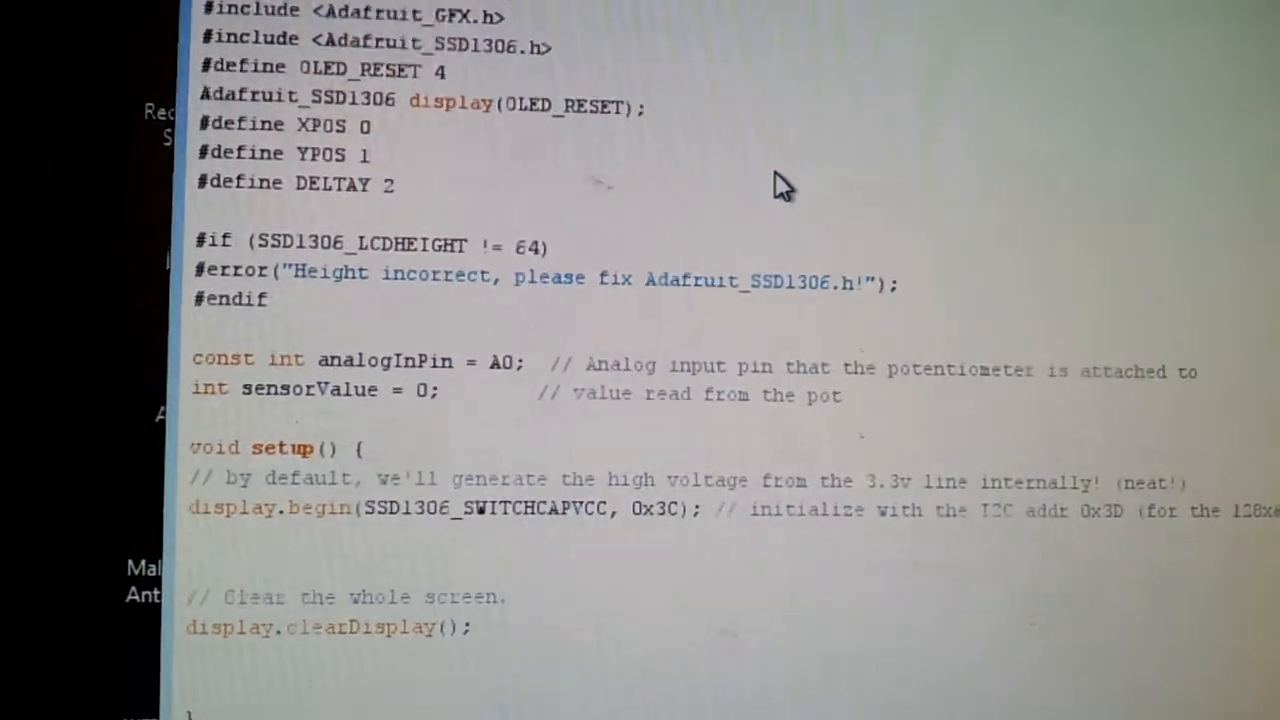
pyautogui.scroll(-3)
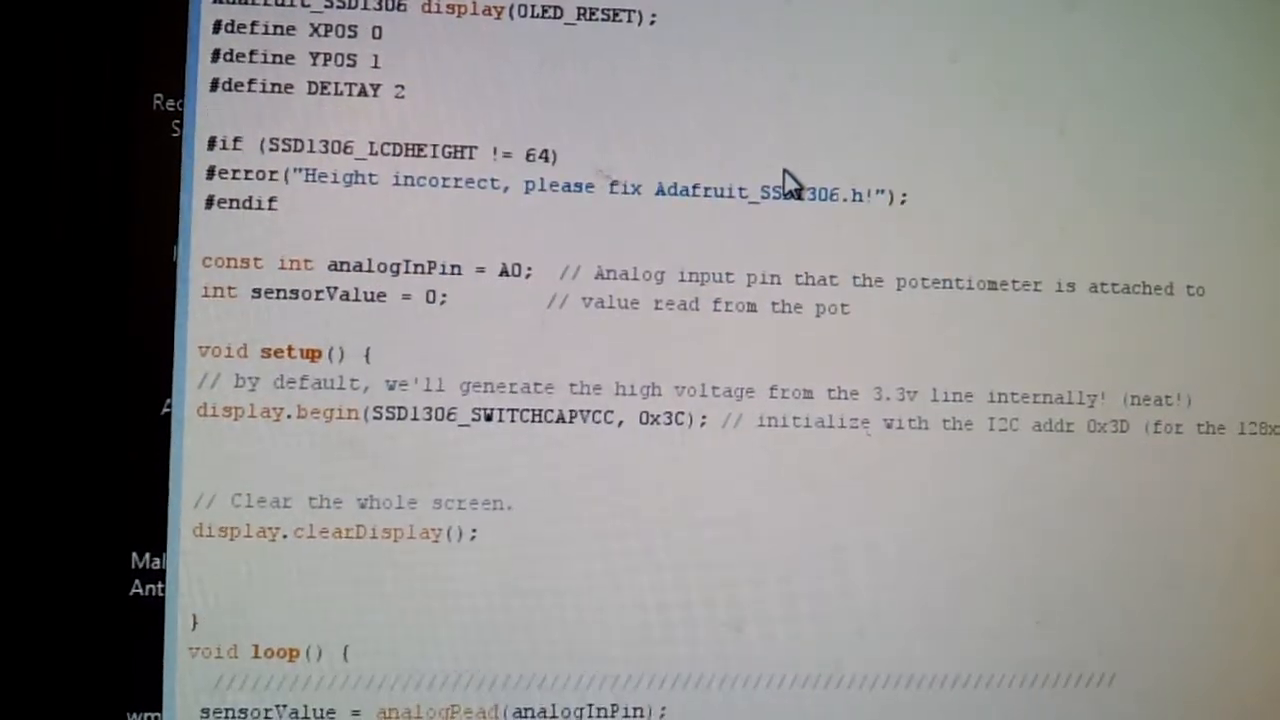
pyautogui.scroll(-3)
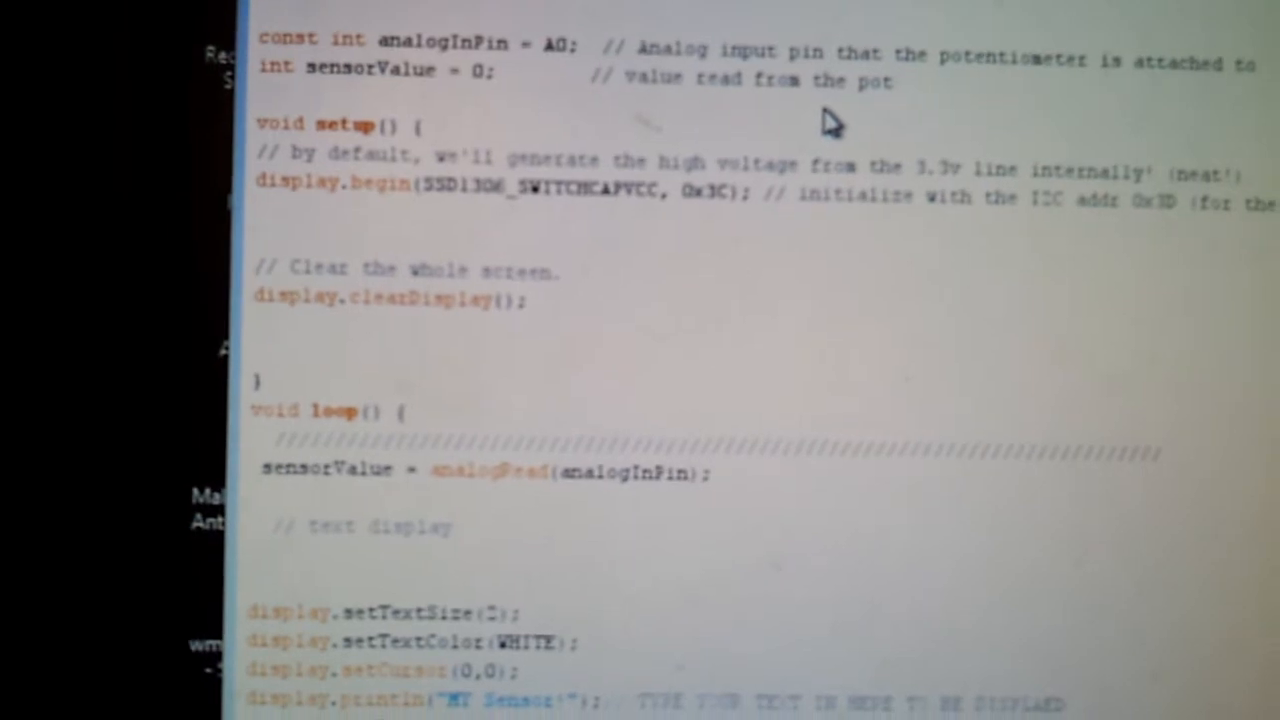
pyautogui.scroll(-3)
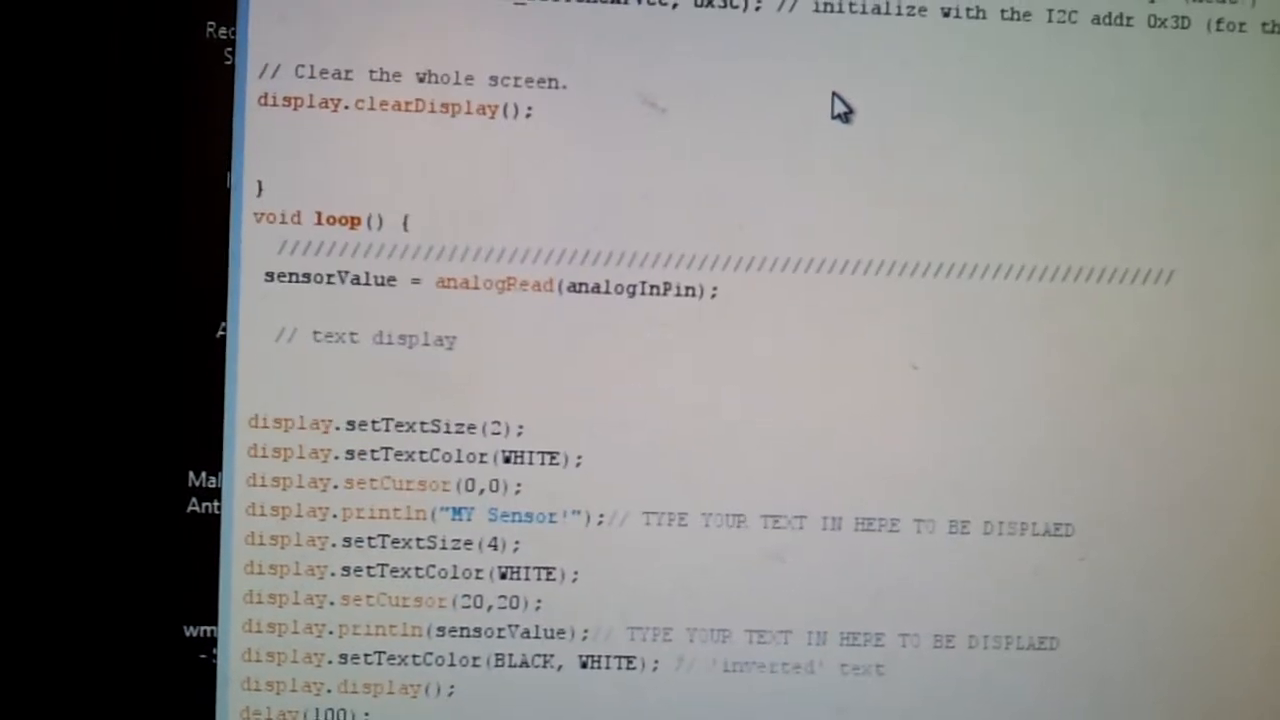
pyautogui.scroll(-3)
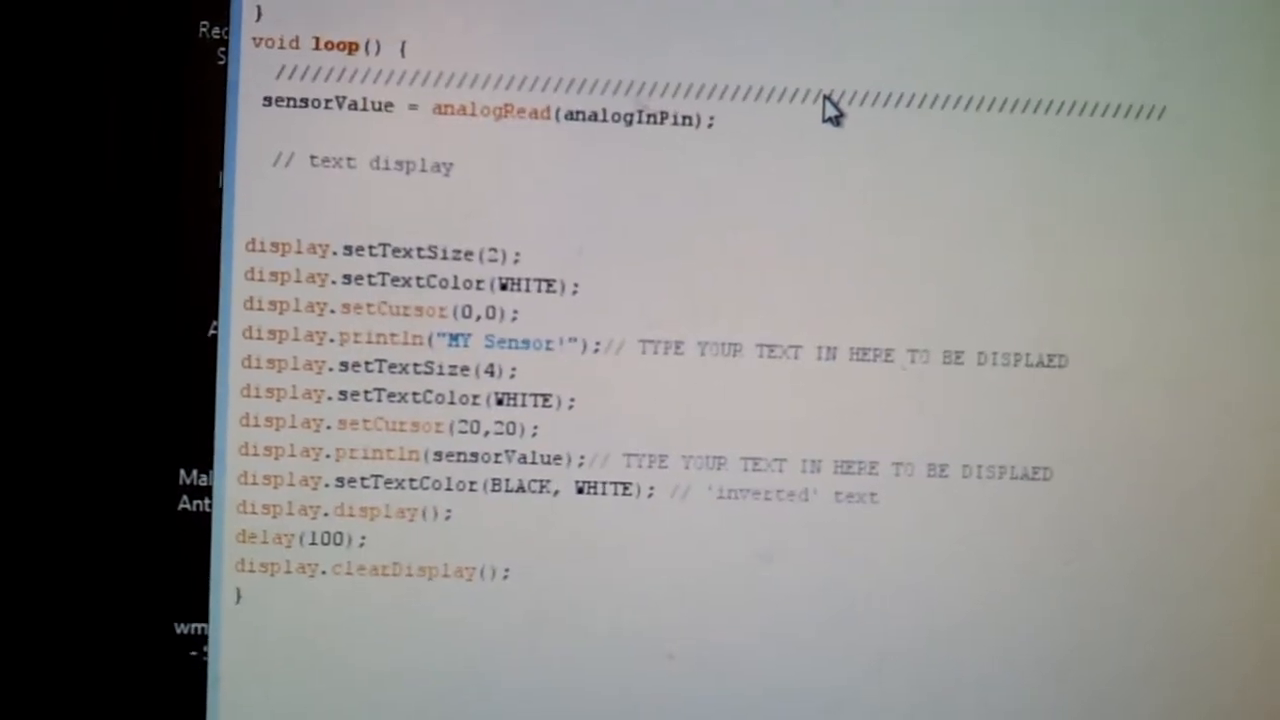
pyautogui.scroll(3)
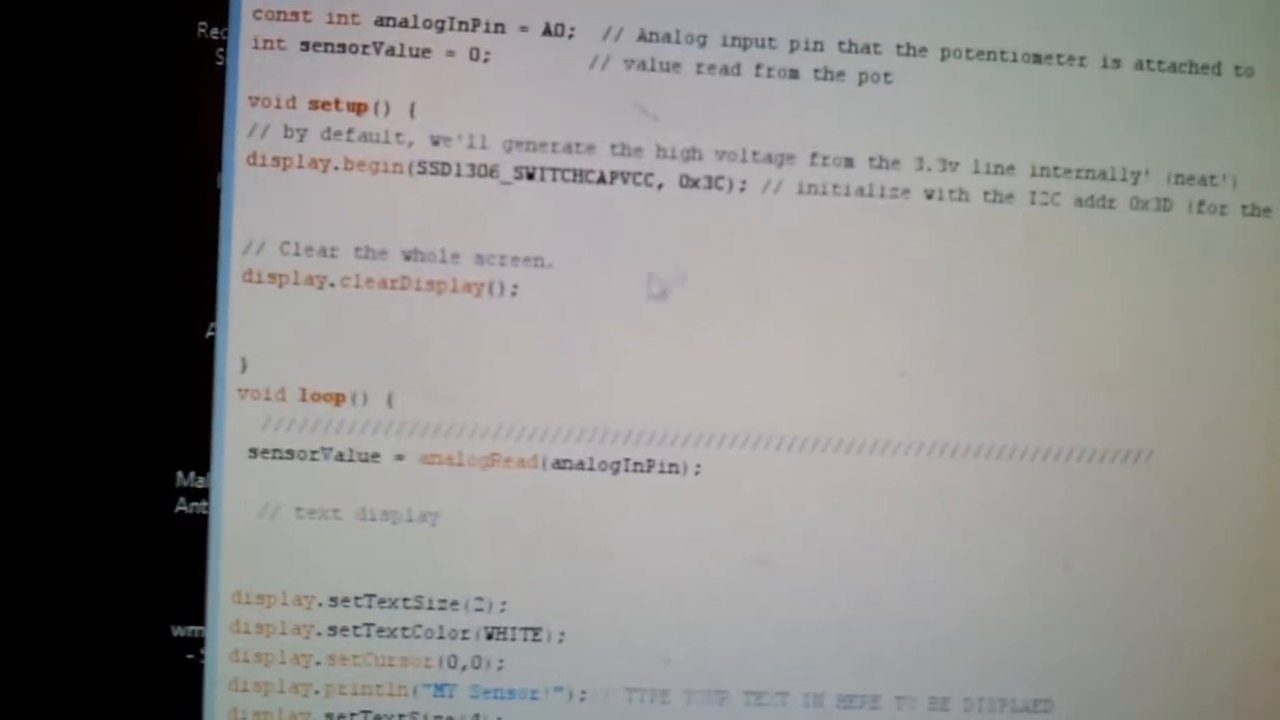
pyautogui.scroll(3)
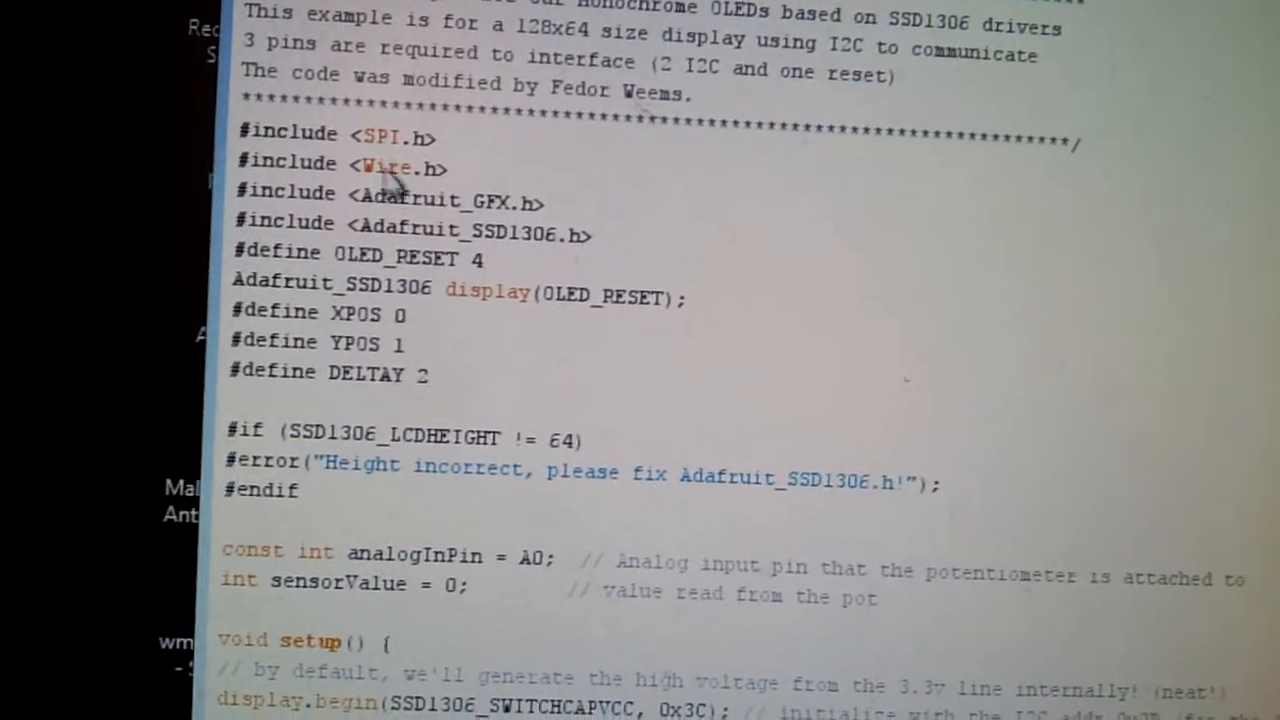
pyautogui.scroll(-3)
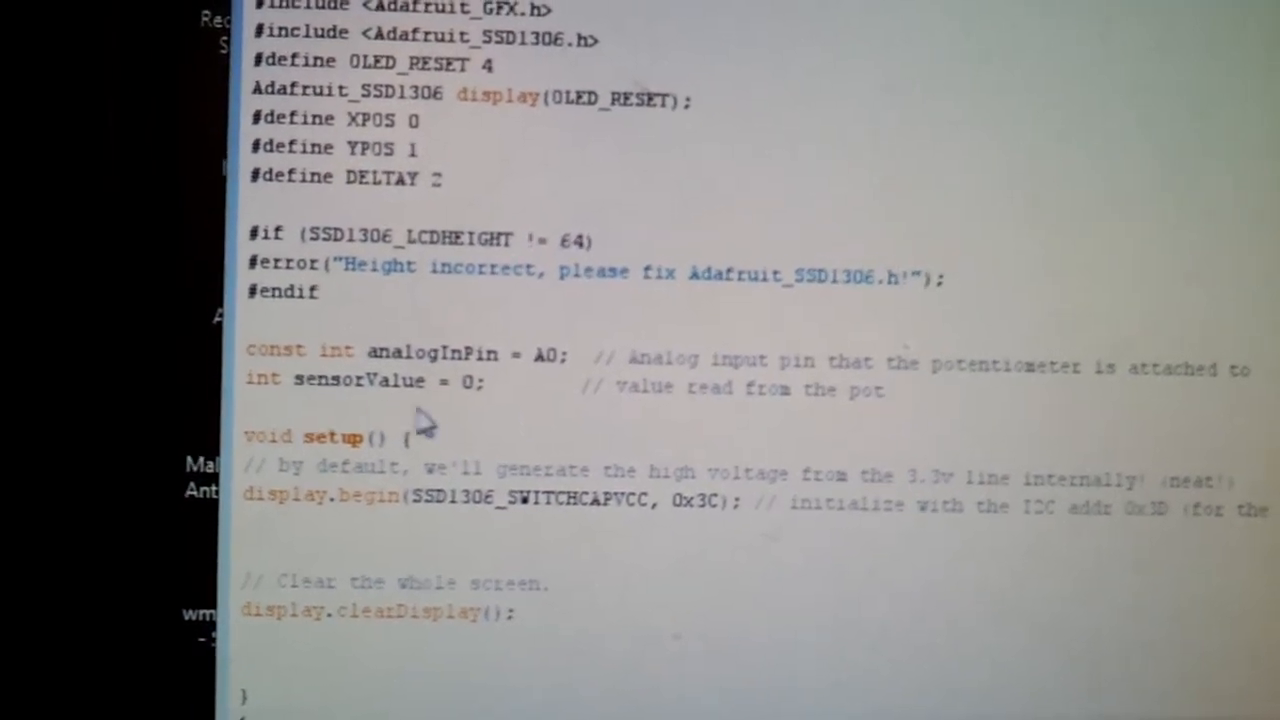
pyautogui.scroll(-3)
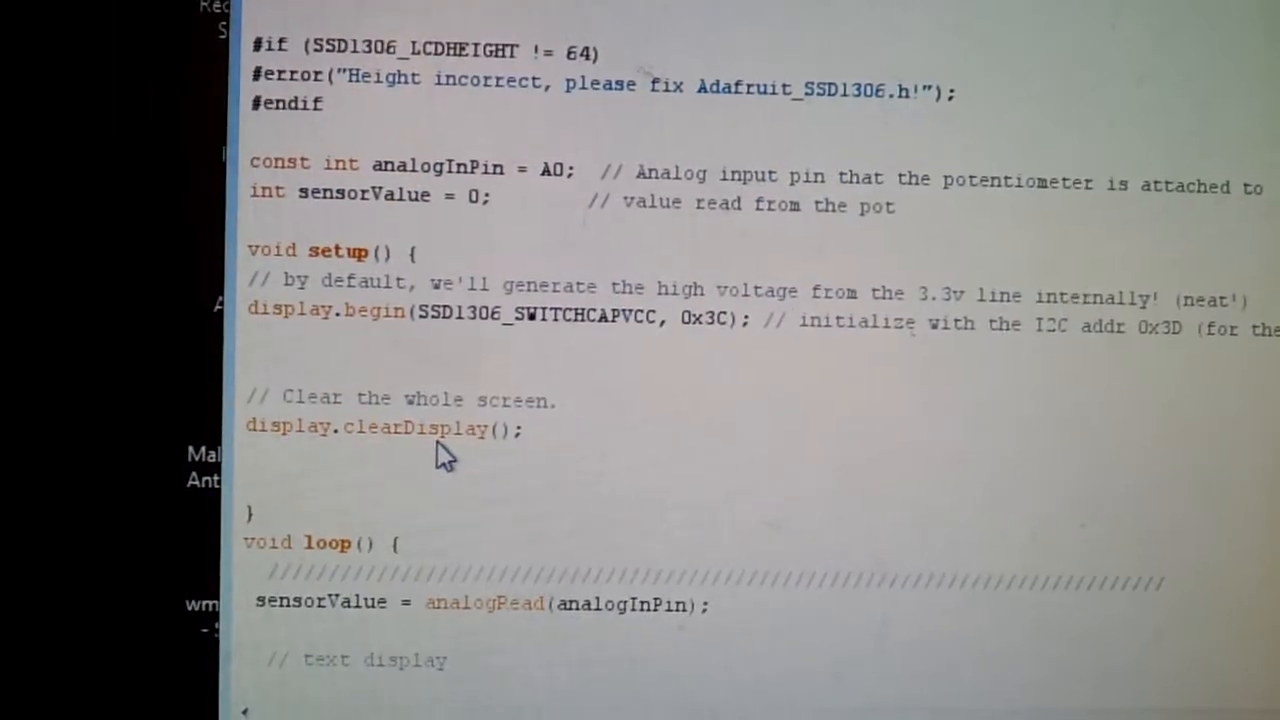
pyautogui.scroll(3)
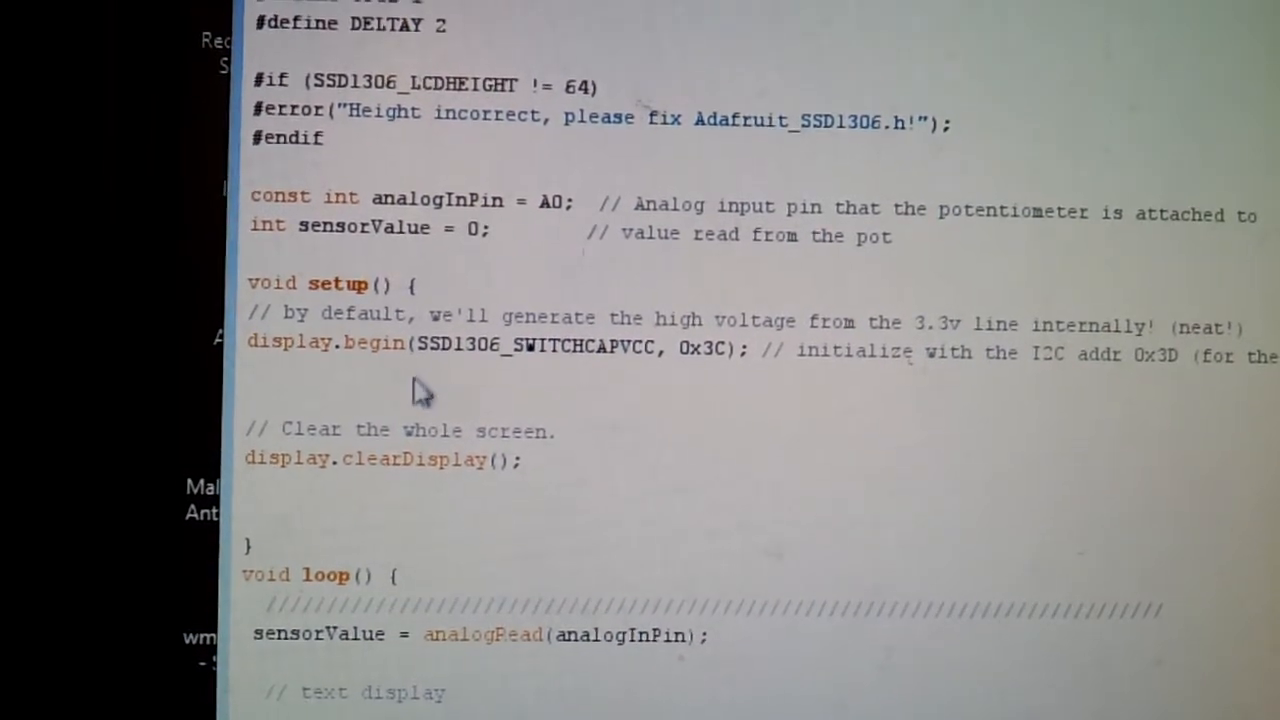
pyautogui.scroll(3)
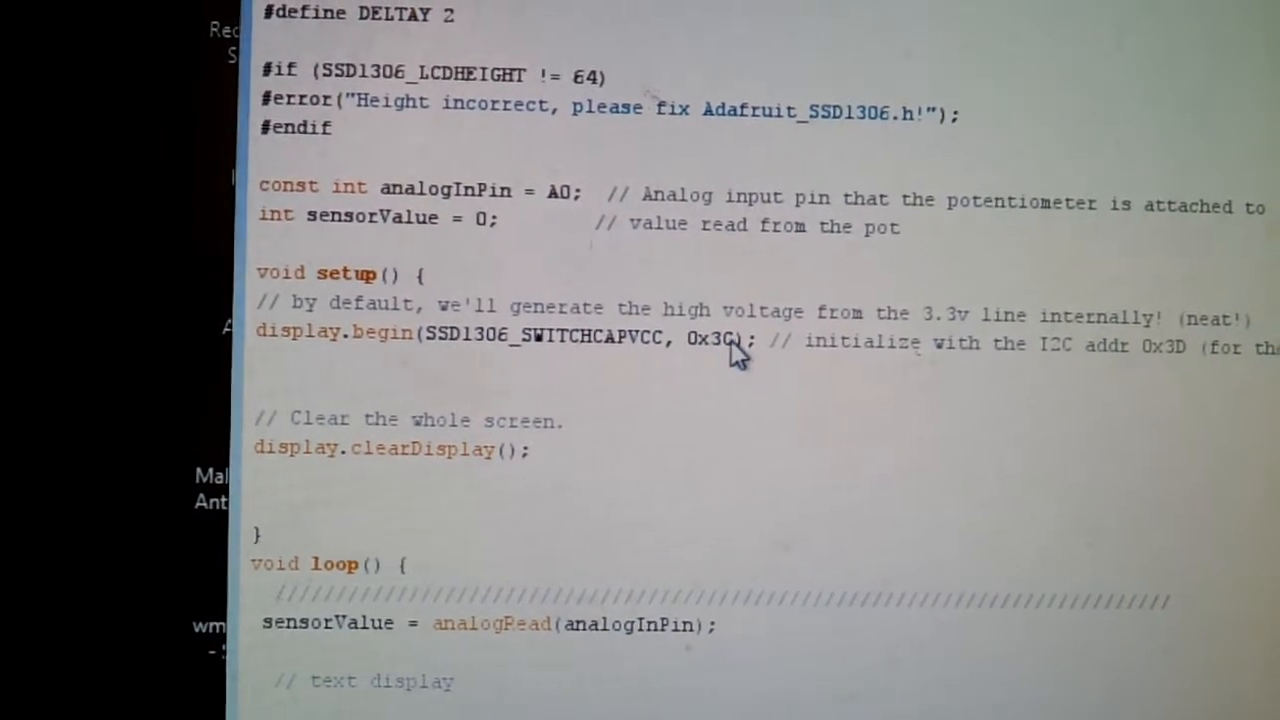
pyautogui.scroll(-3)
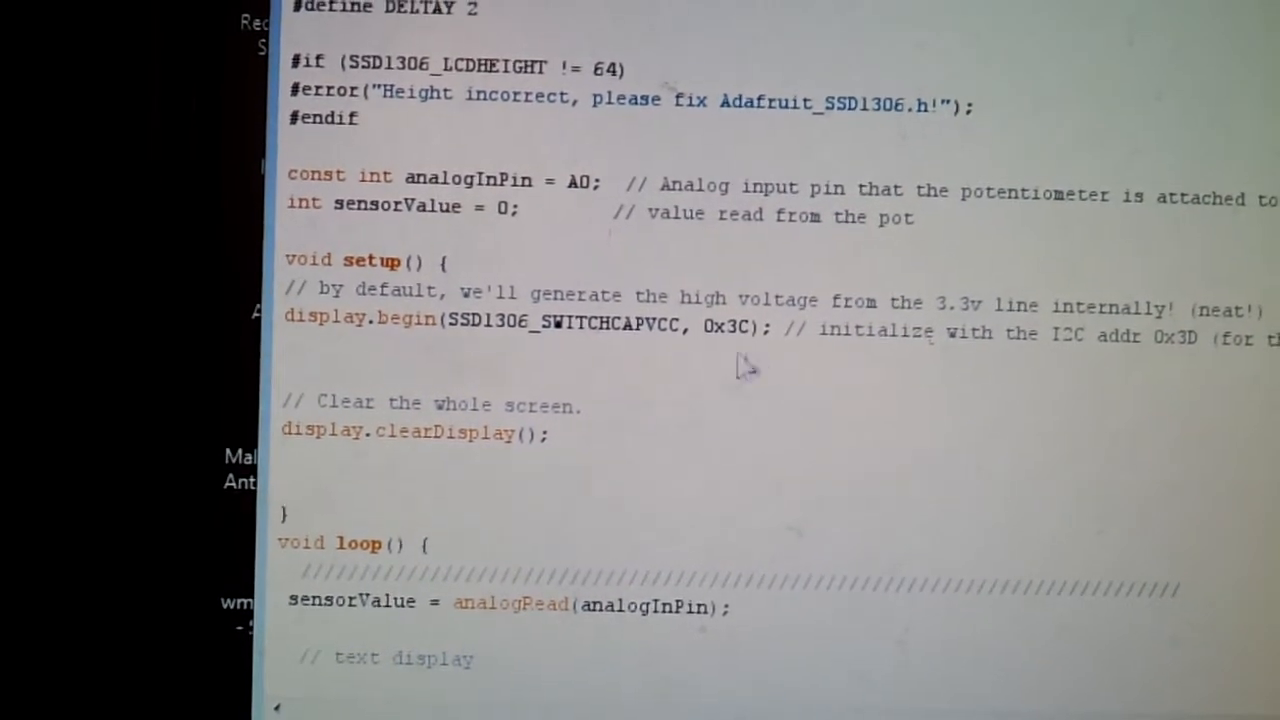
pyautogui.scroll(-3)
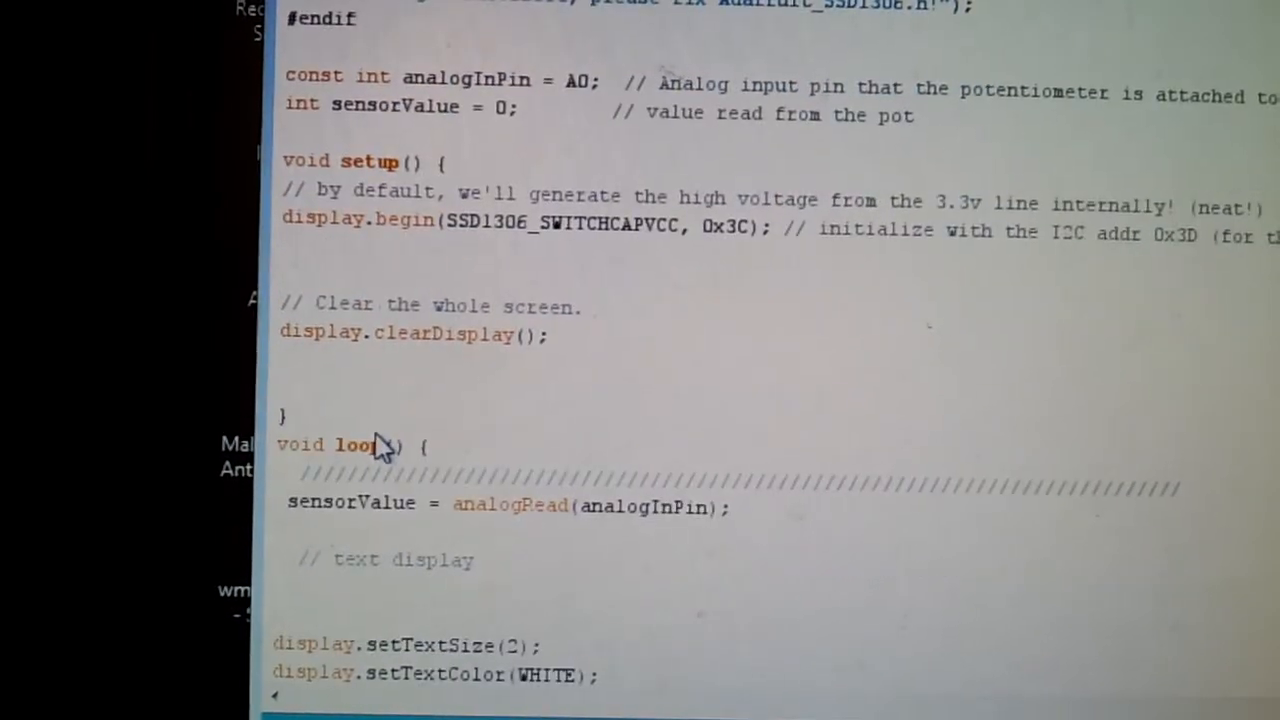
pyautogui.moveTo(335, 370)
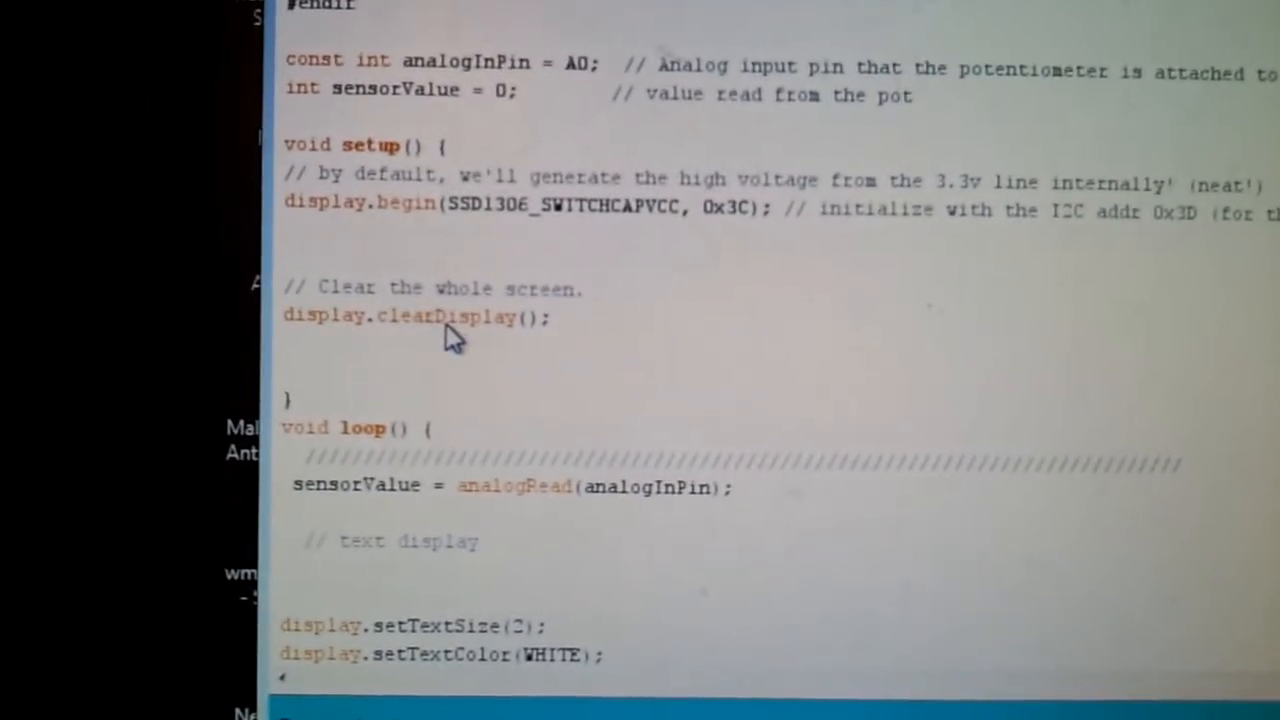
pyautogui.scroll(-3)
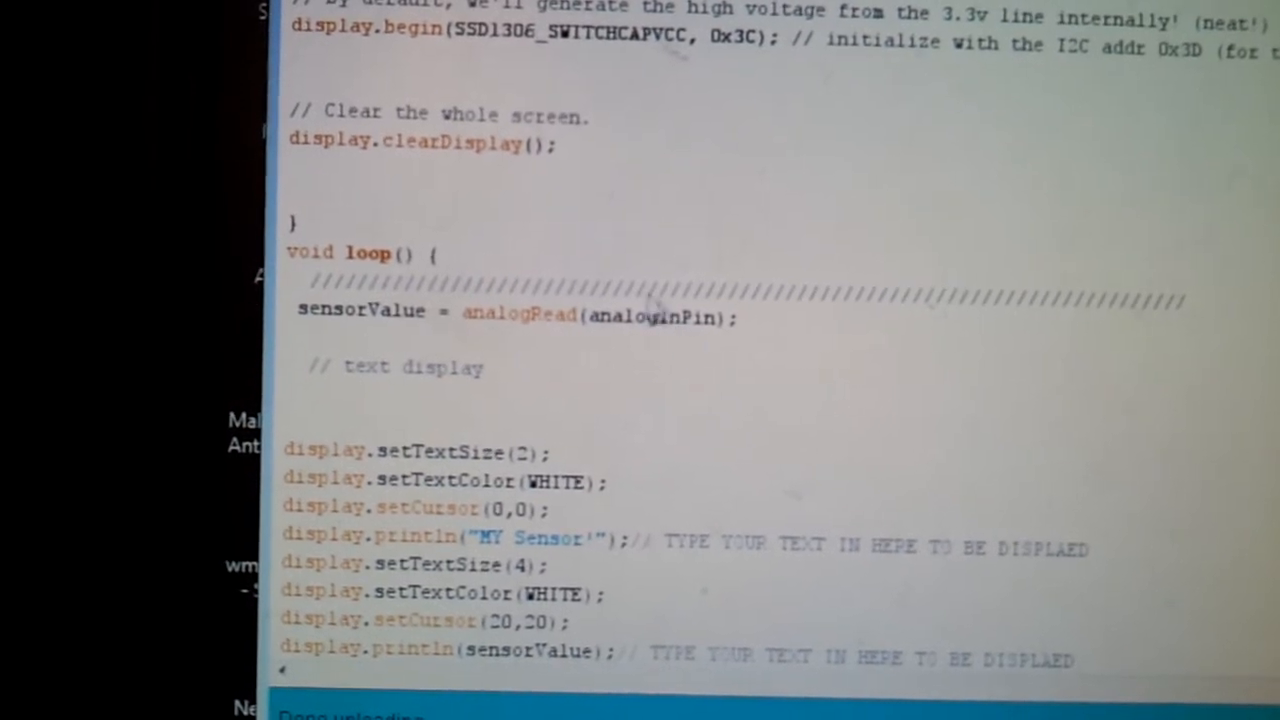
pyautogui.scroll(-3)
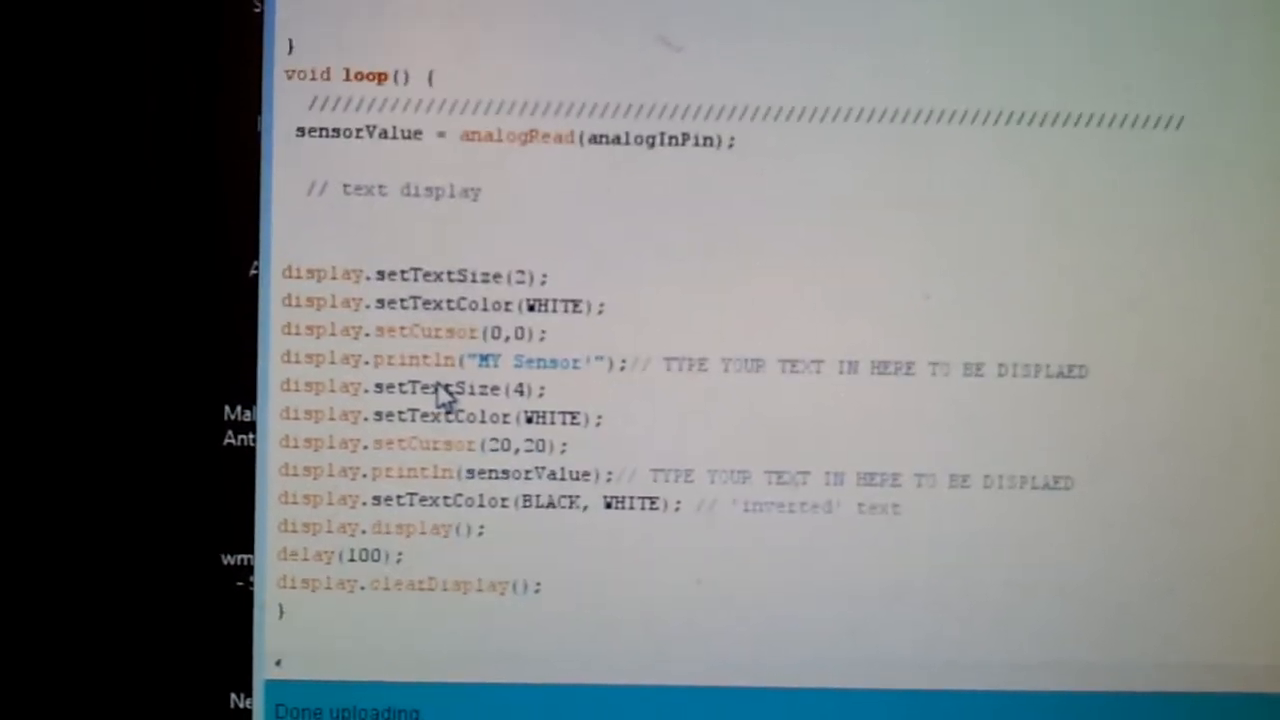